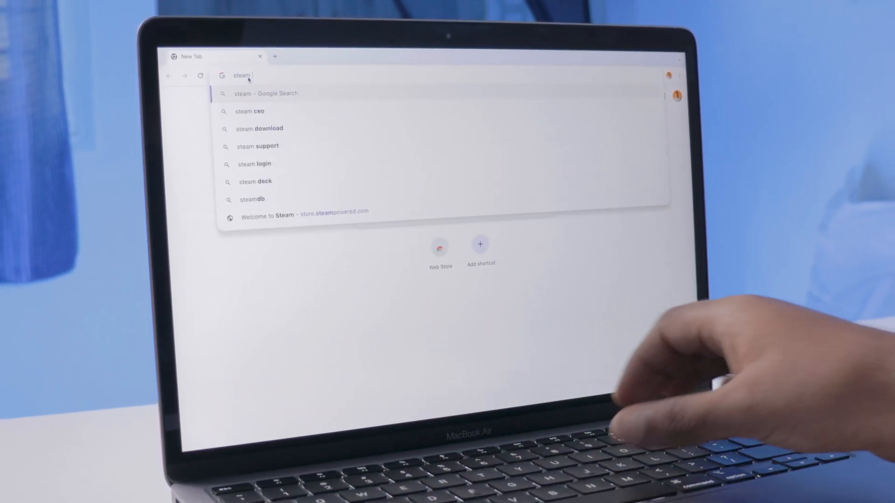
- Search Google for 'steam for mac'
{"action": "type", "text": "for mac"}
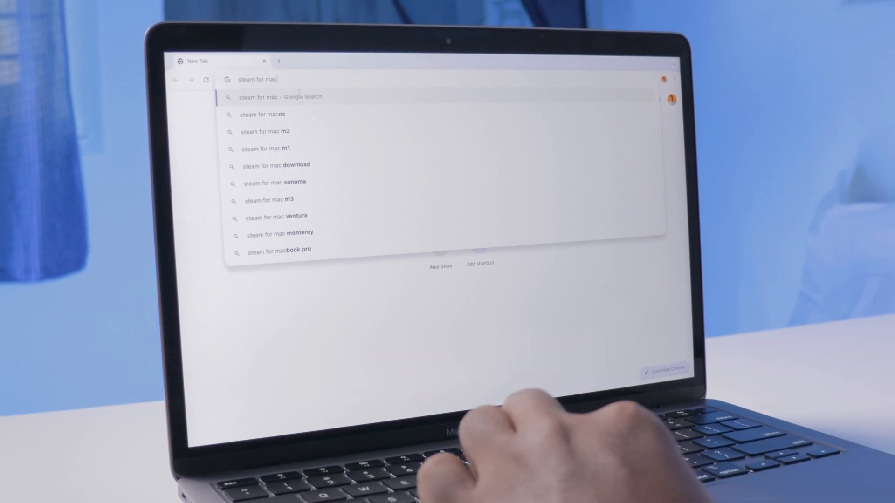
{"action": "key", "text": "Return"}
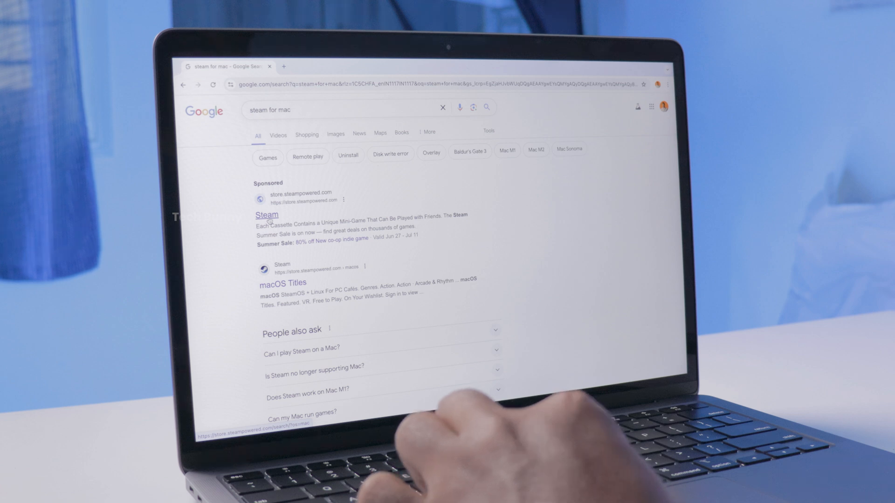
- Open the sponsored Steam store result and download the Install Steam package
{"action": "left_click", "coordinate": [282, 282]}
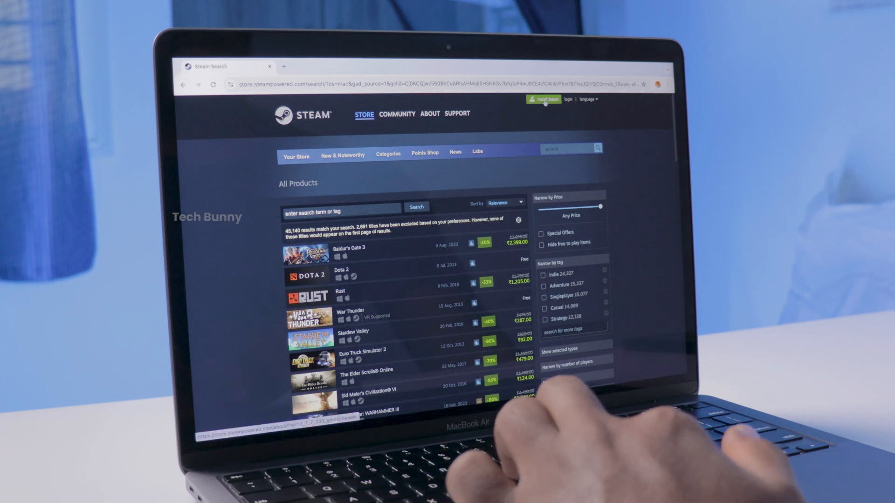
{"action": "left_click", "coordinate": [429, 114]}
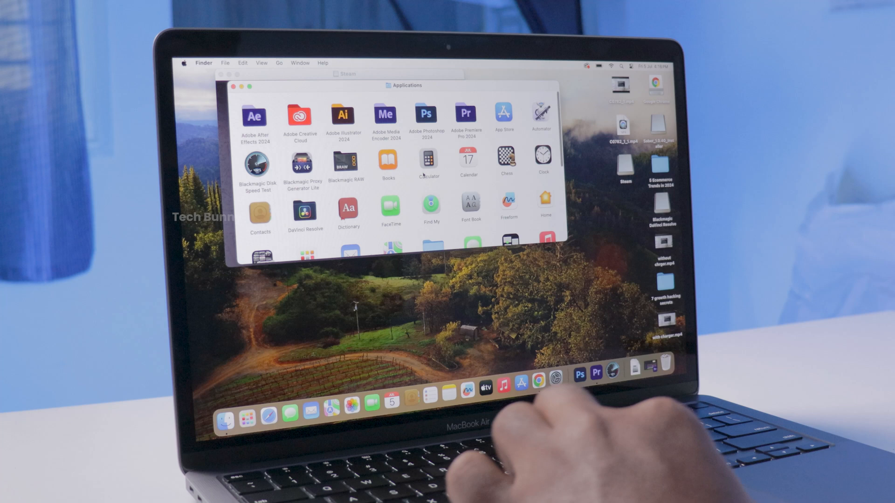
- Browse the Applications folder in Finder, then bring up Launchpad
{"action": "left_click", "coordinate": [241, 86]}
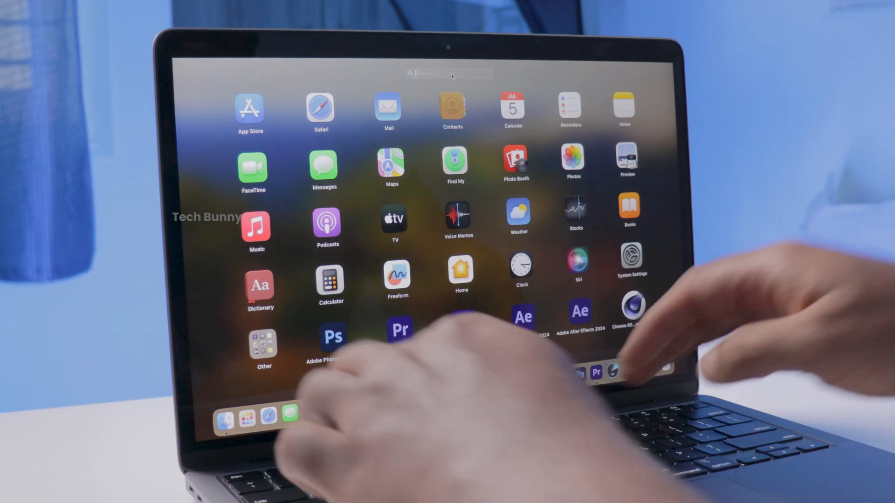
- Search Launchpad for 'steam' and launch the Steam app
{"action": "type", "text": "steam"}
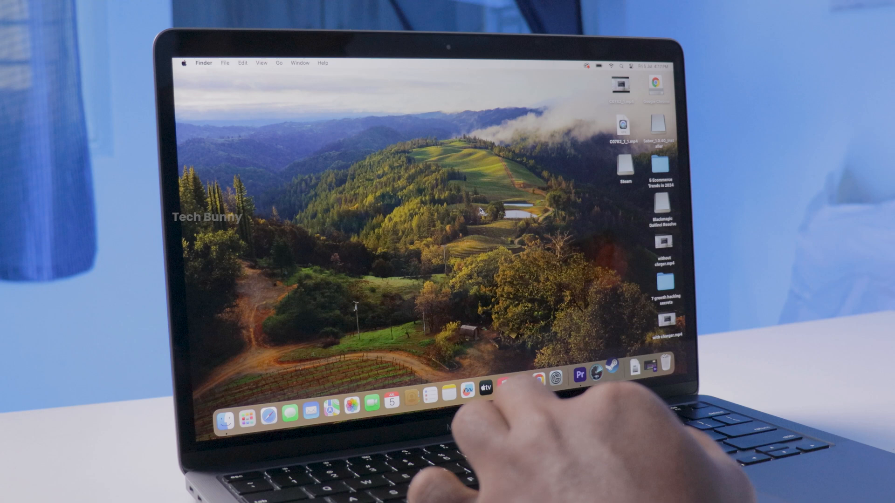
{"action": "left_click", "coordinate": [615, 376]}
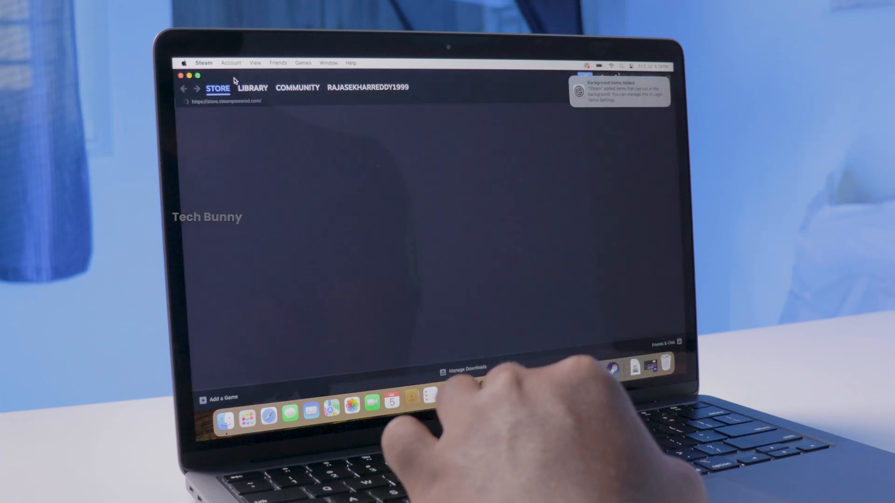
- Open Euro Truck Simulator 2 from Library Home and bring up its install dialog
{"action": "left_click", "coordinate": [253, 88]}
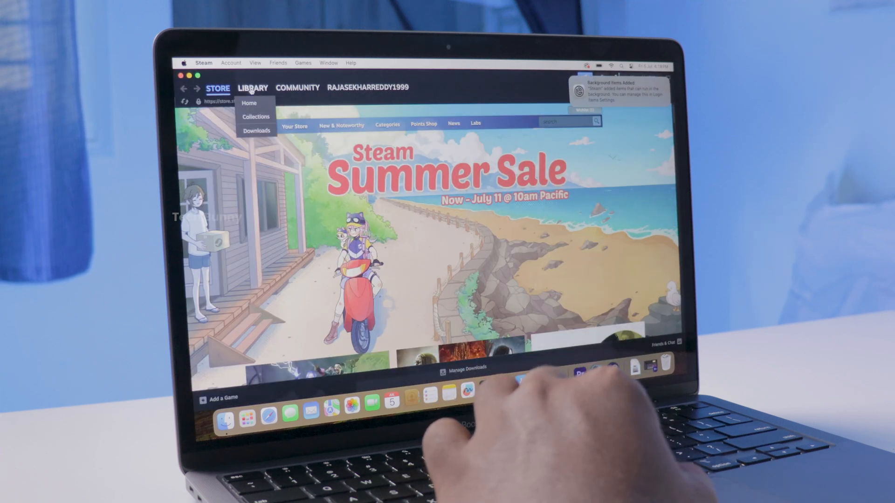
{"action": "left_click", "coordinate": [248, 103]}
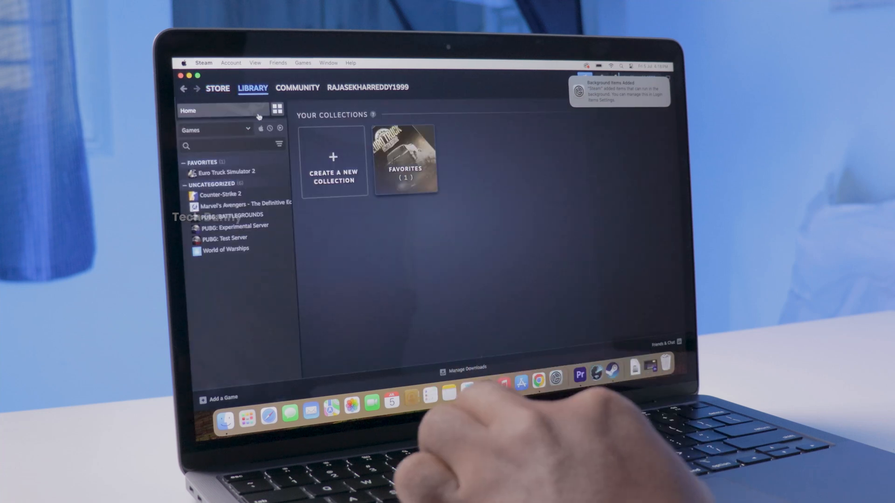
{"action": "left_click", "coordinate": [404, 159]}
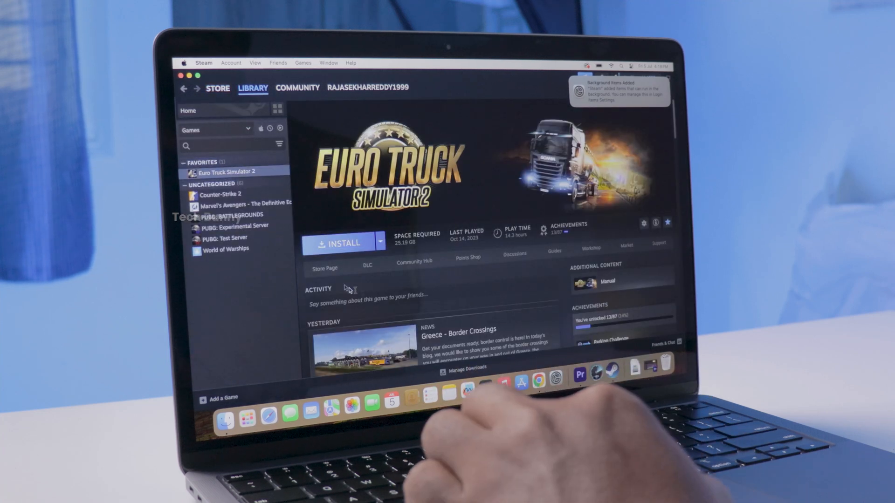
{"action": "left_click", "coordinate": [338, 243]}
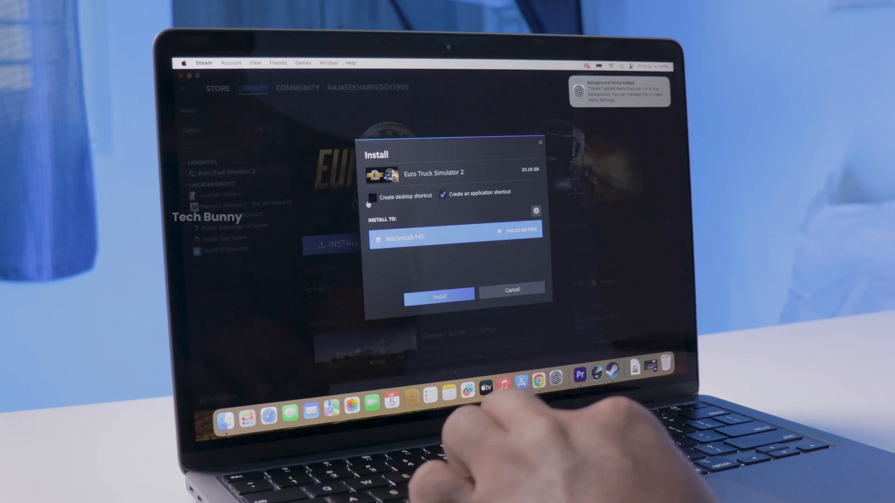
- Enable 'Create desktop shortcut' and confirm installing Euro Truck Simulator 2
{"action": "left_click", "coordinate": [372, 198]}
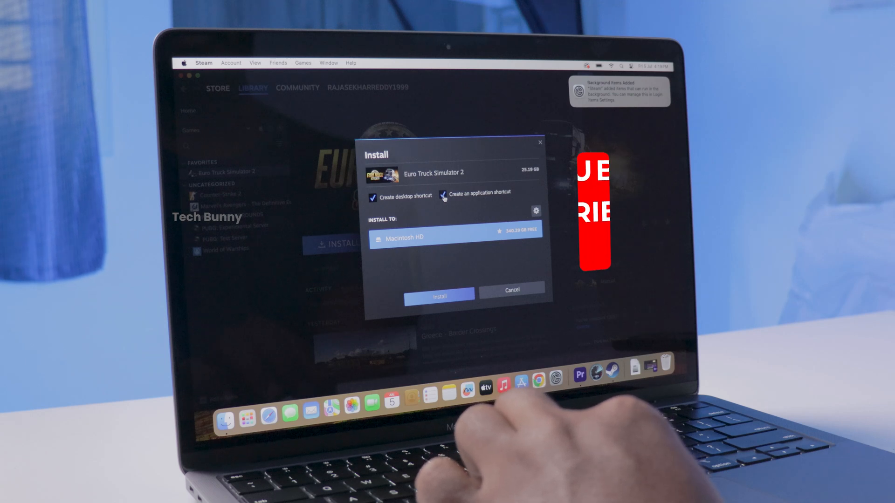
{"action": "left_click", "coordinate": [439, 297]}
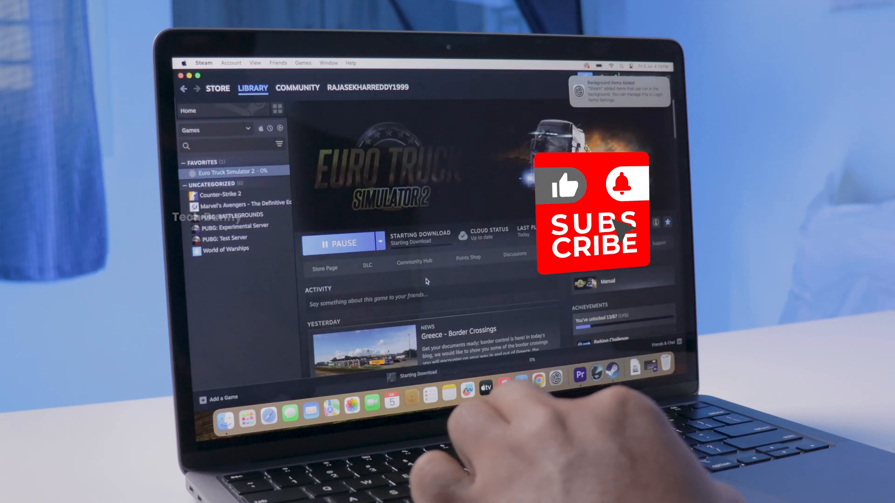